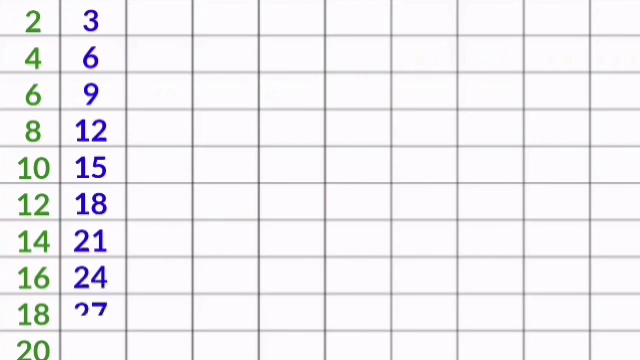
{"action": "scroll", "scroll_direction": "down", "scroll_amount": 3}
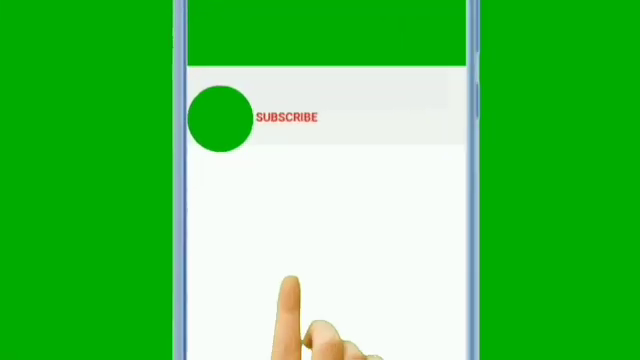
{"action": "left_click", "coordinate": [290, 120]}
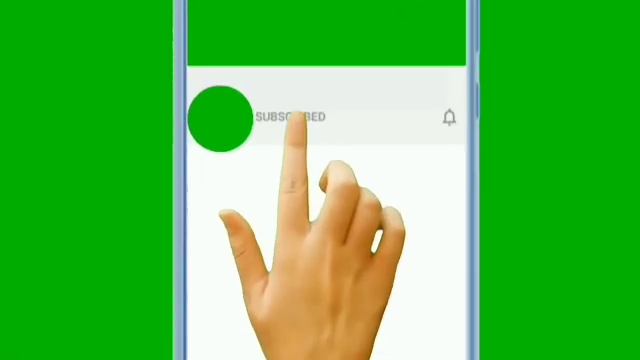